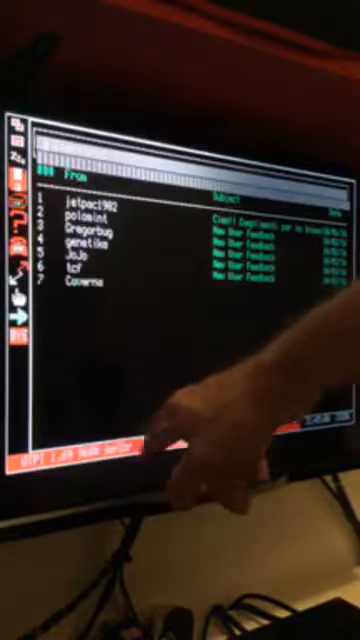
- Quit the BBS message listing and enter /I at the Command prompt
scroll(down, 3)
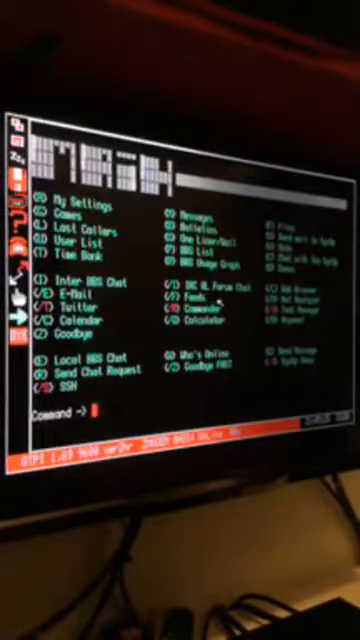
text(/I)
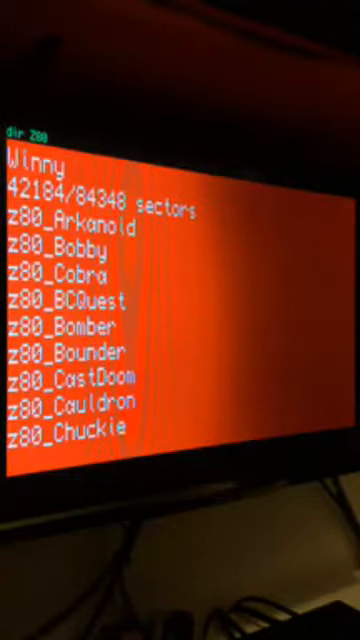
- Page through the Winny drive listing of z80_ snapshot files to the end
scroll(down, 3)
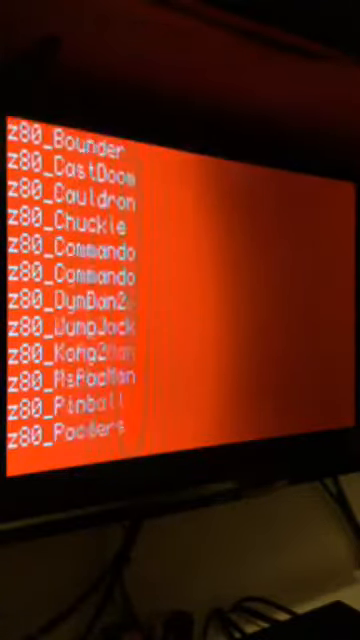
scroll(down, 3)
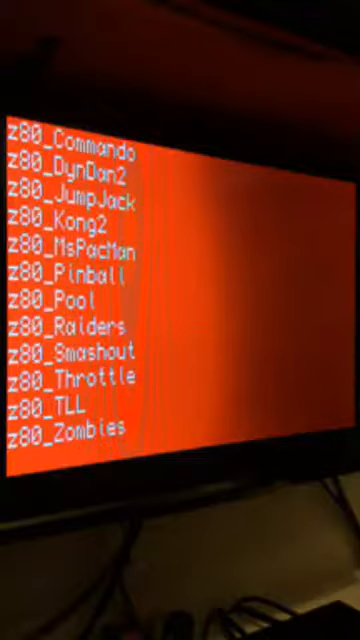
scroll(down, 3)
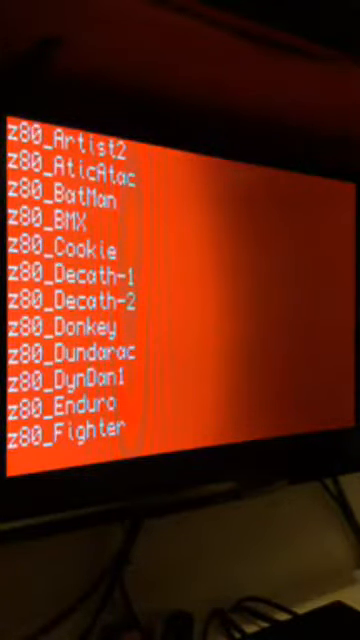
scroll(down, 3)
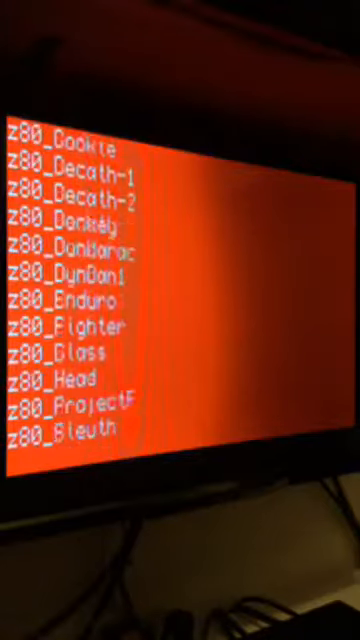
scroll(down, 3)
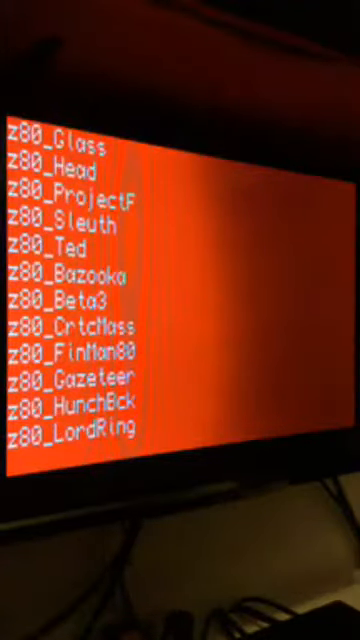
scroll(down, 3)
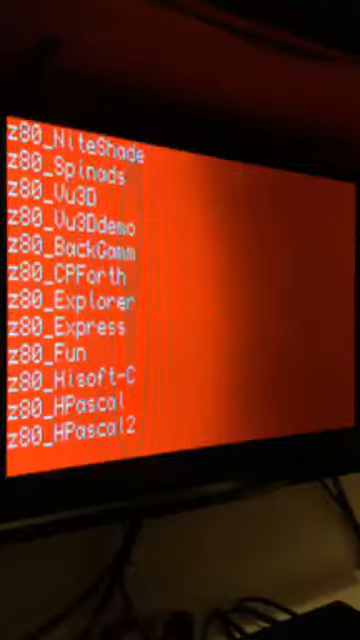
scroll(down, 3)
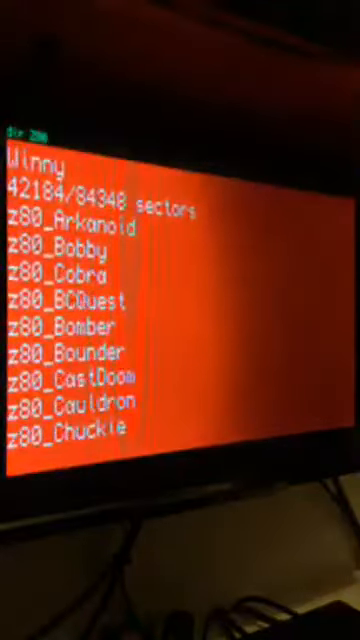
scroll(down, 3)
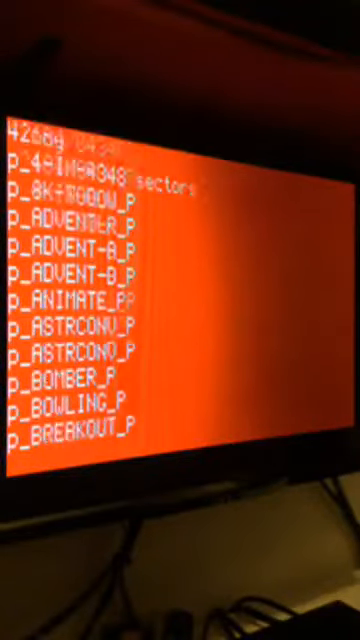
- Scroll the ZX81 emulator's p_ program file listing down to INVASION
scroll(down, 3)
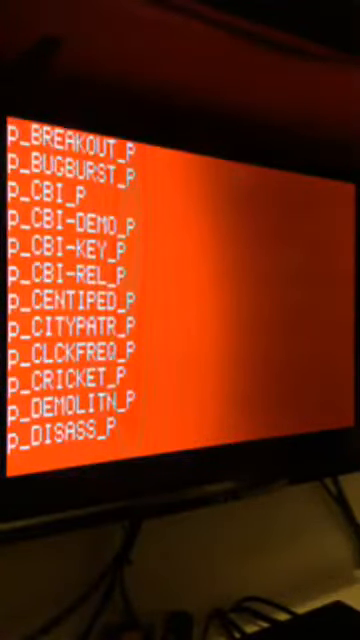
scroll(down, 3)
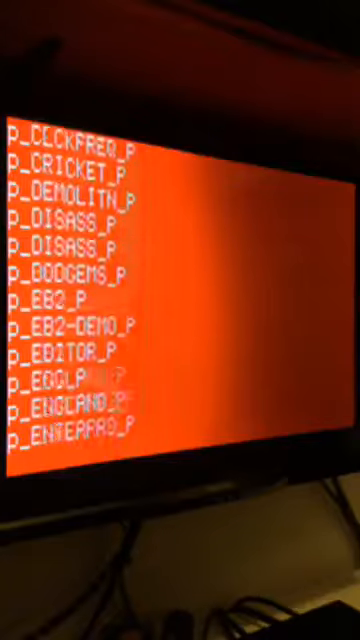
scroll(down, 3)
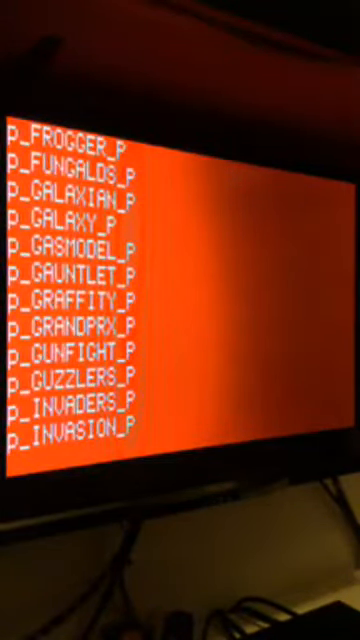
scroll(down, 3)
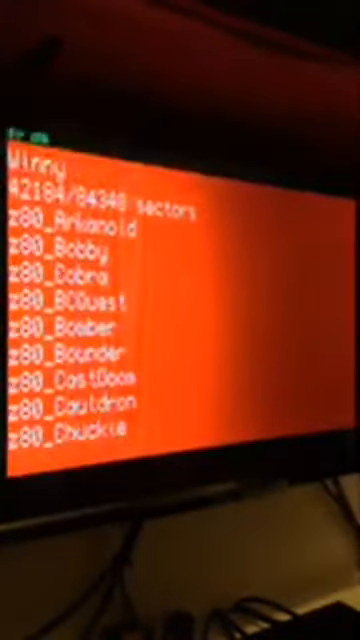
- Page through the Winny drive's _p game file listing from A to Z
scroll(down, 3)
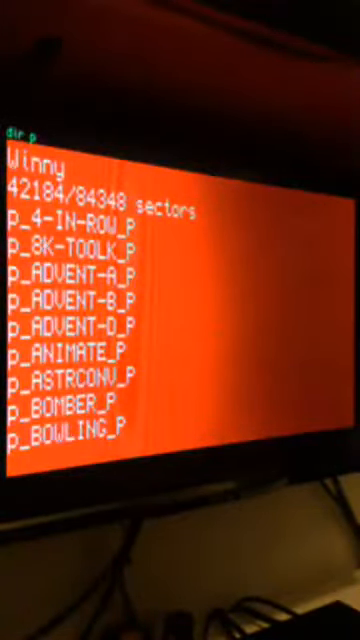
scroll(down, 3)
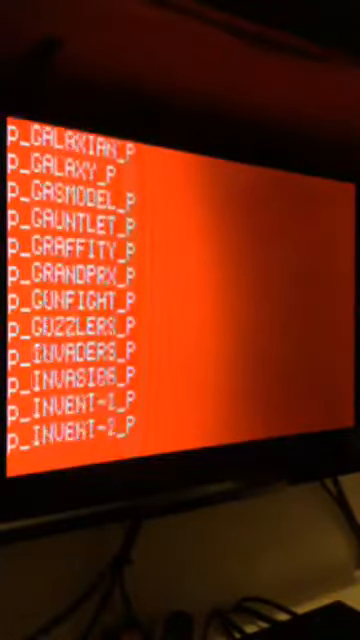
scroll(down, 3)
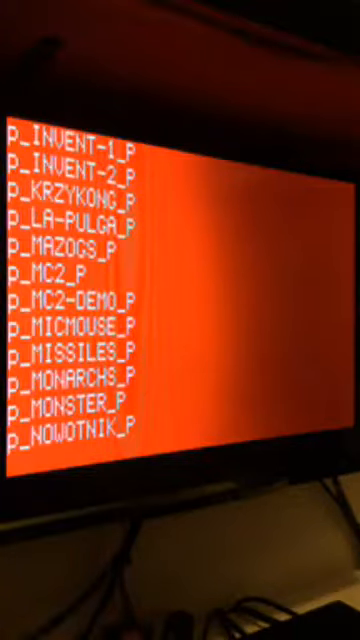
scroll(down, 3)
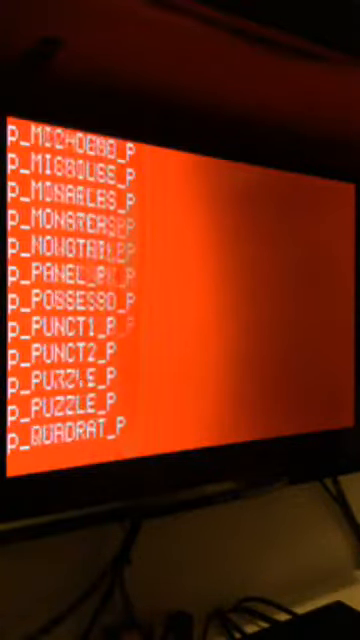
scroll(down, 3)
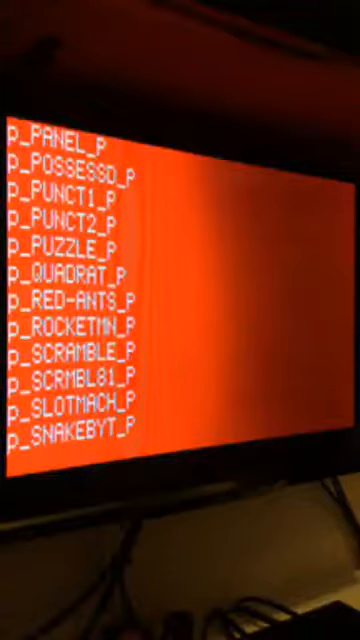
scroll(down, 3)
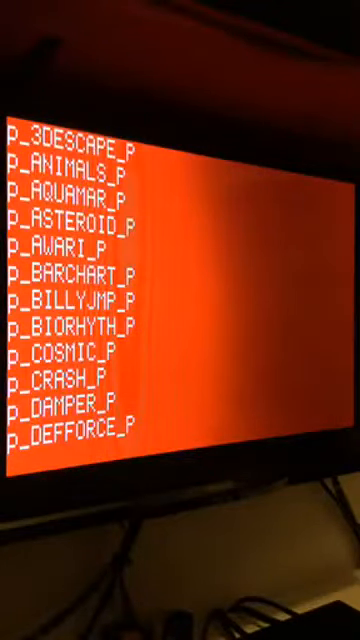
scroll(down, 3)
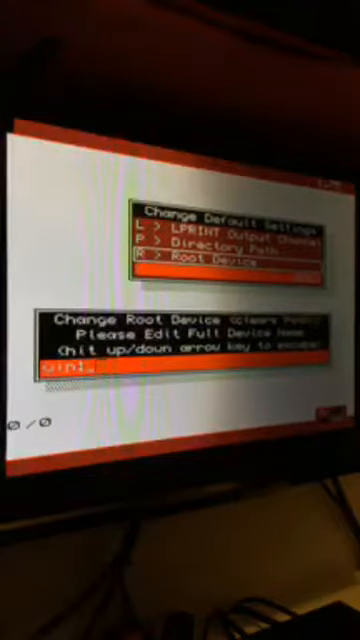
- Set the root device name to end in _p, then launch utility 6, Archivers Control Panel
text(_p)
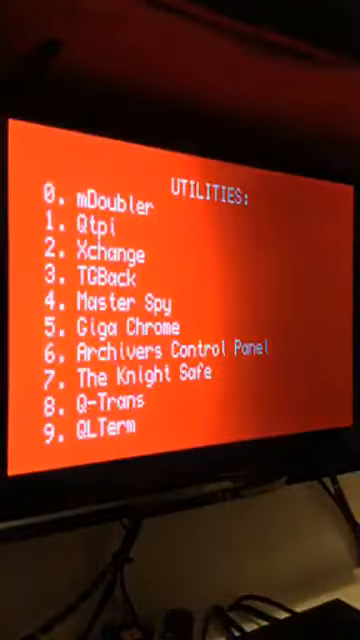
key(6)
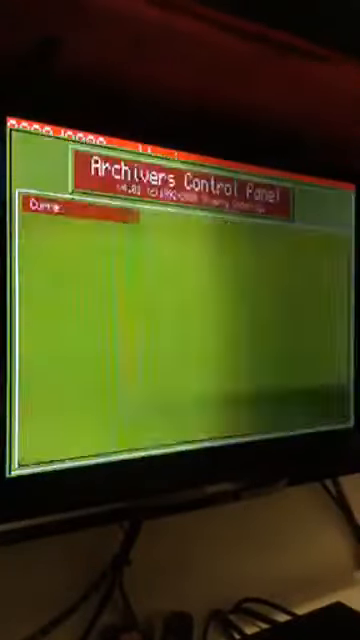